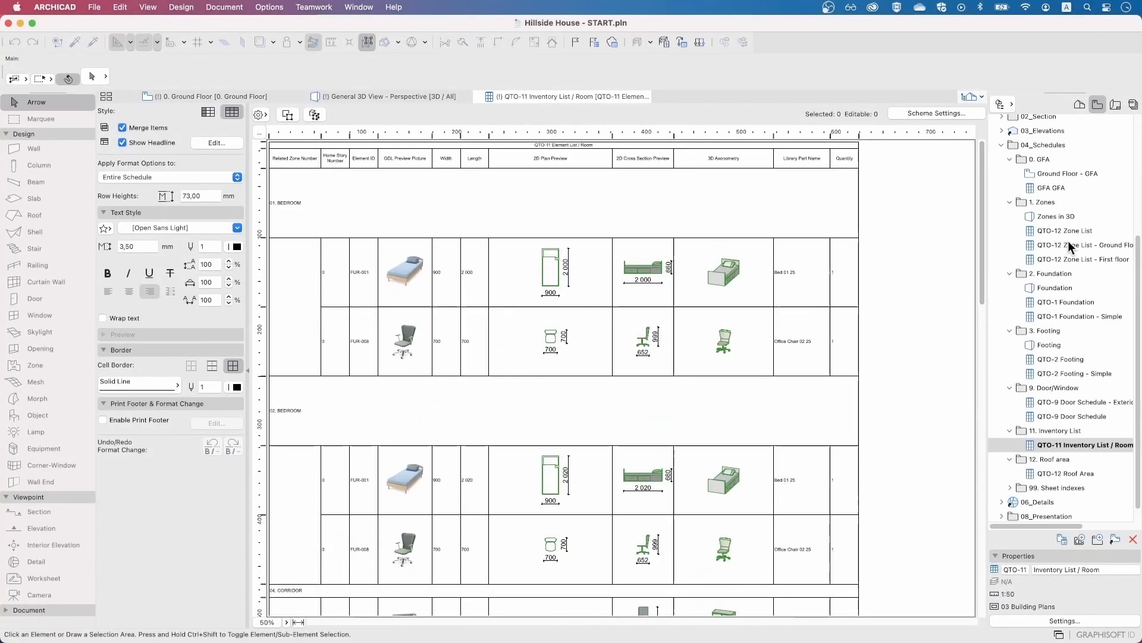
Show the selected First Floor wall's settings: top linked to Roof, concrete foundation structure.
click(1060, 358)
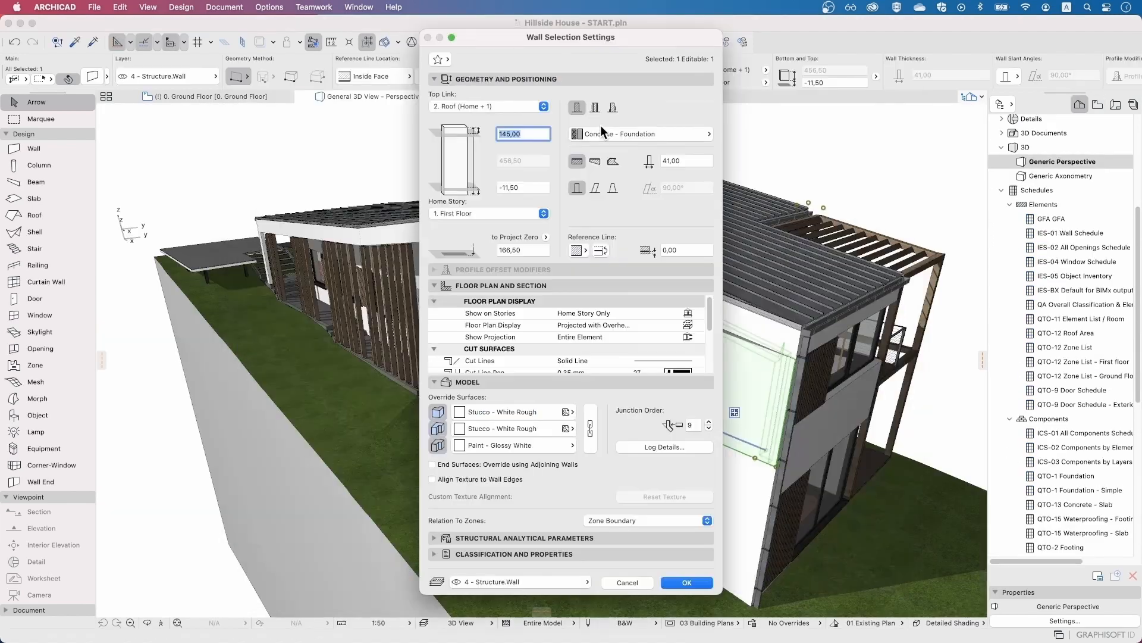
Show the QTO-9 Door Schedule scheme with its Door classification criterion and listed fields.
click(642, 134)
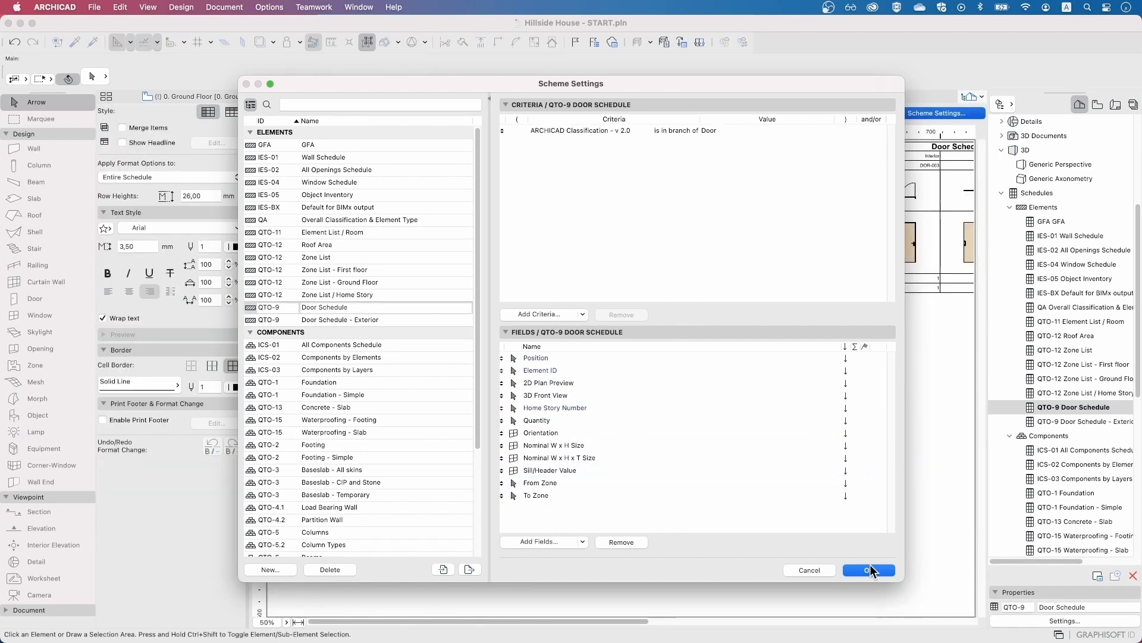
Place a 'Custom-order on' text label beneath the door's element preview drawing.
click(869, 570)
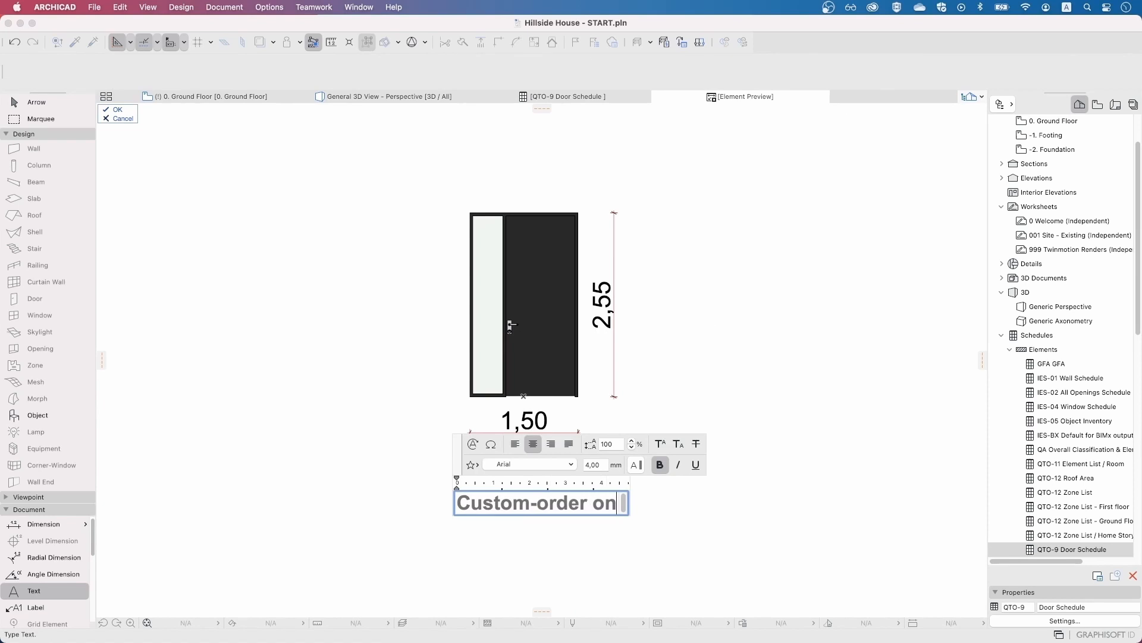
Display the house as a cutaway 3D perspective exposing both floors' furnished interiors.
click(568, 96)
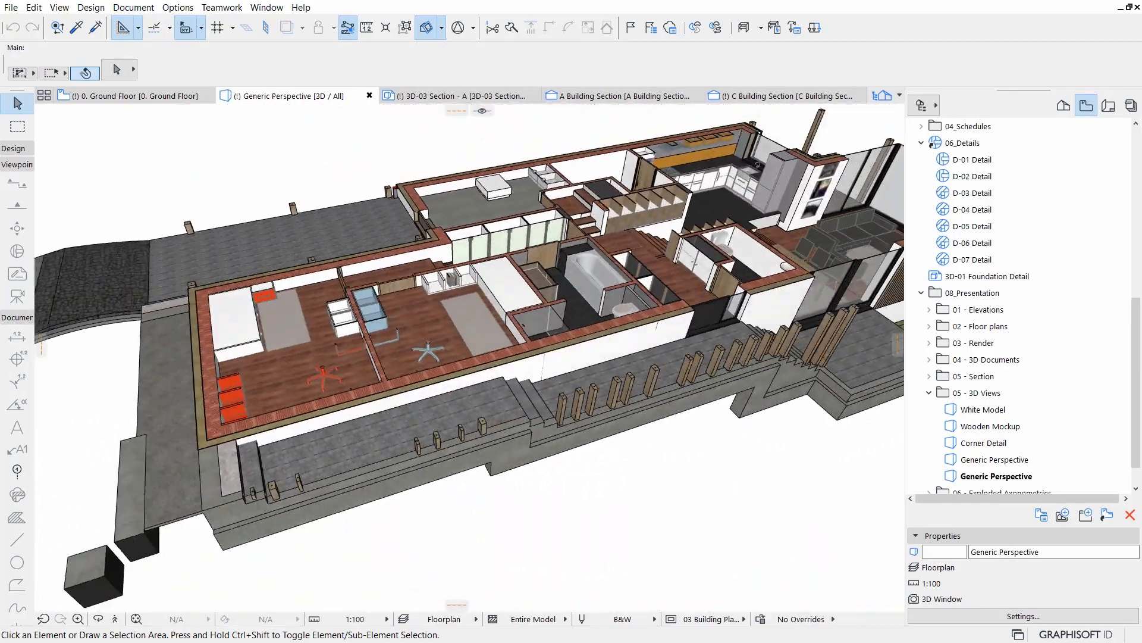
click(997, 459)
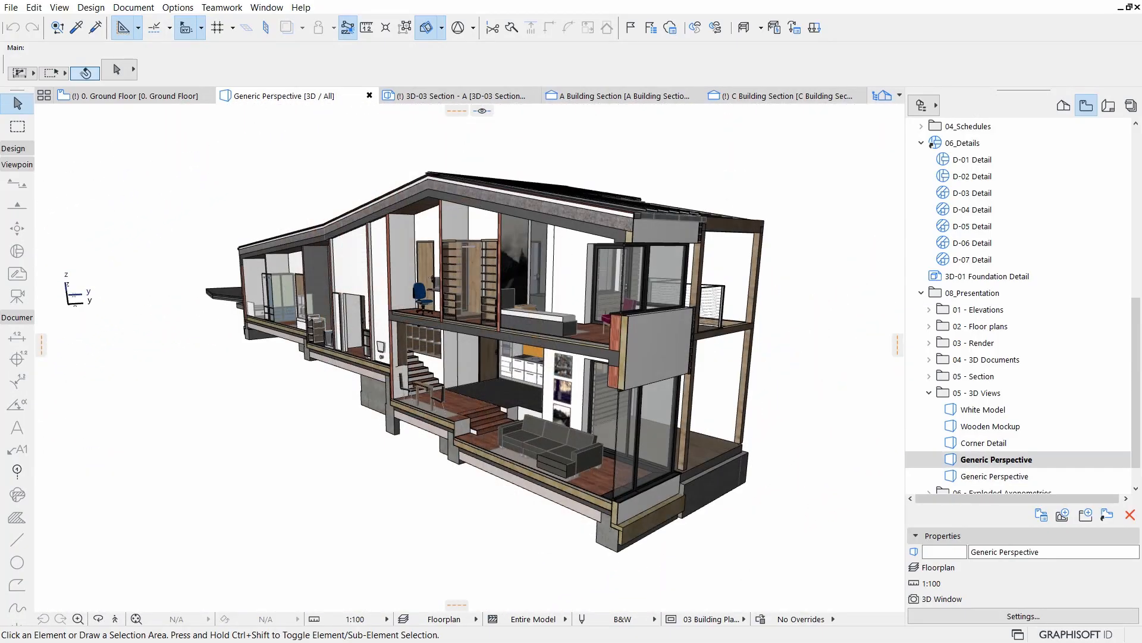